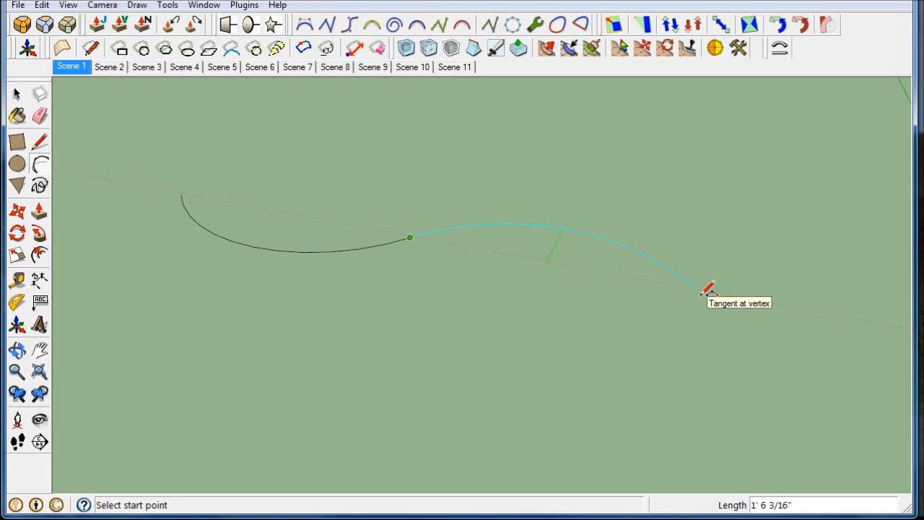
Complete the two-arc S-curve, place a circle profile at its end, and offset it into a ring
left_click(711, 289)
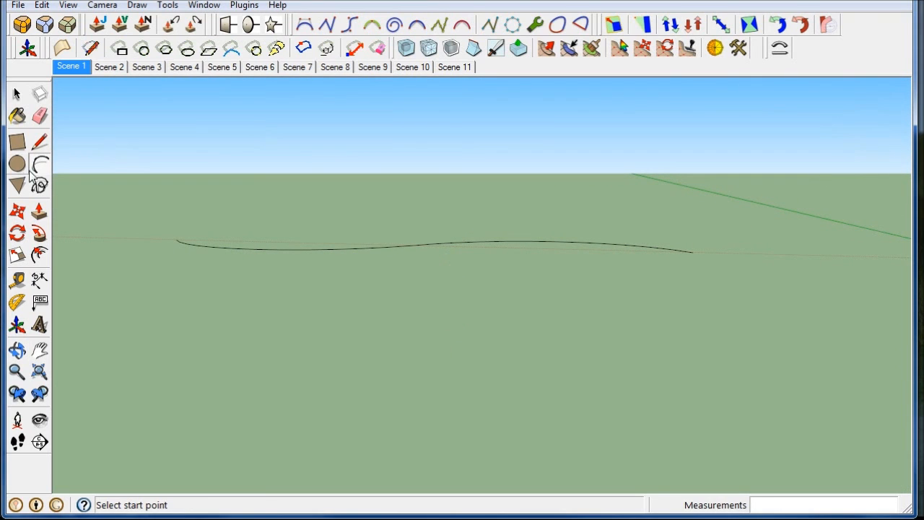
left_click(17, 164)
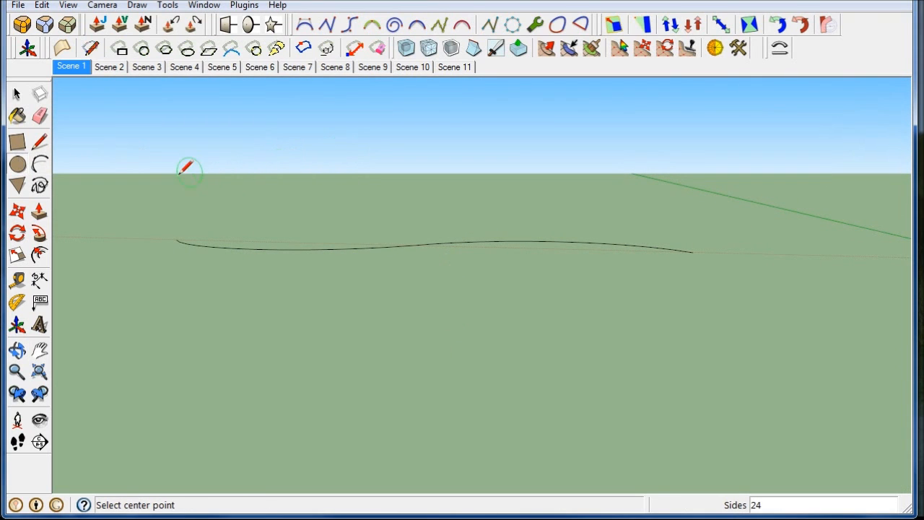
left_click(175, 240)
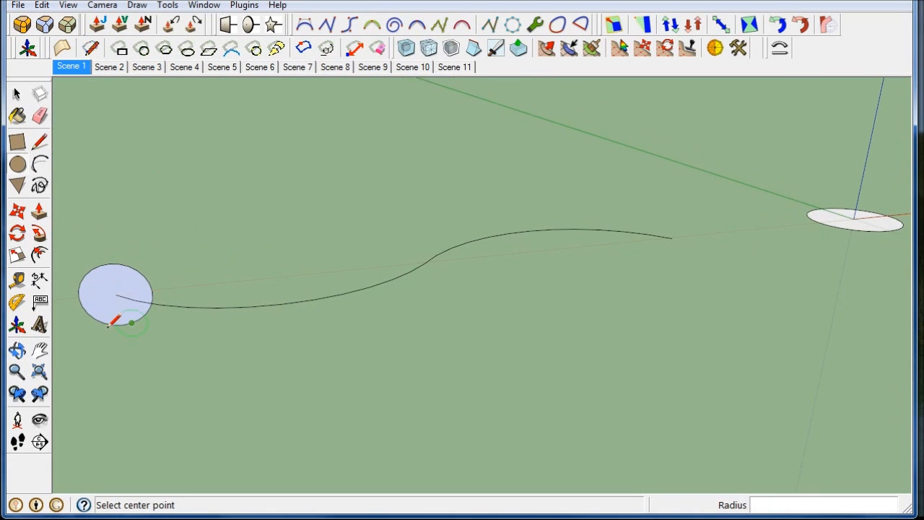
left_click(40, 254)
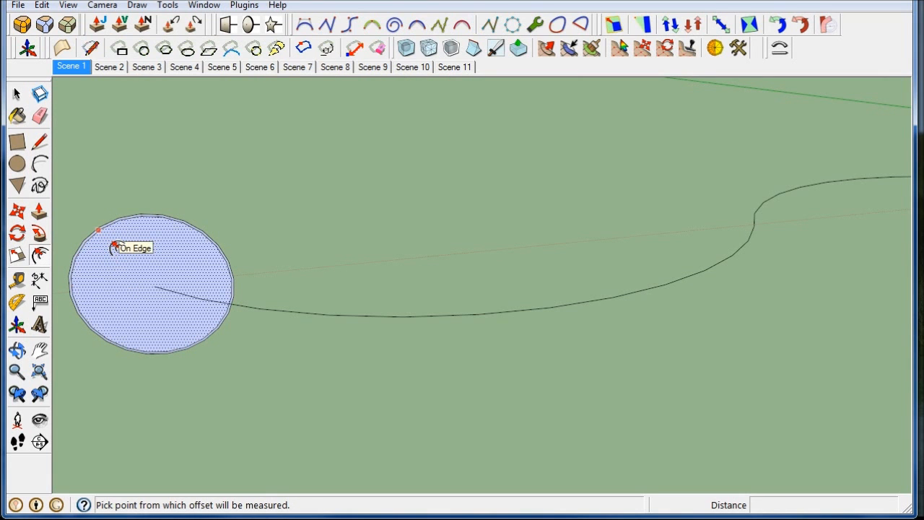
left_click(41, 5)
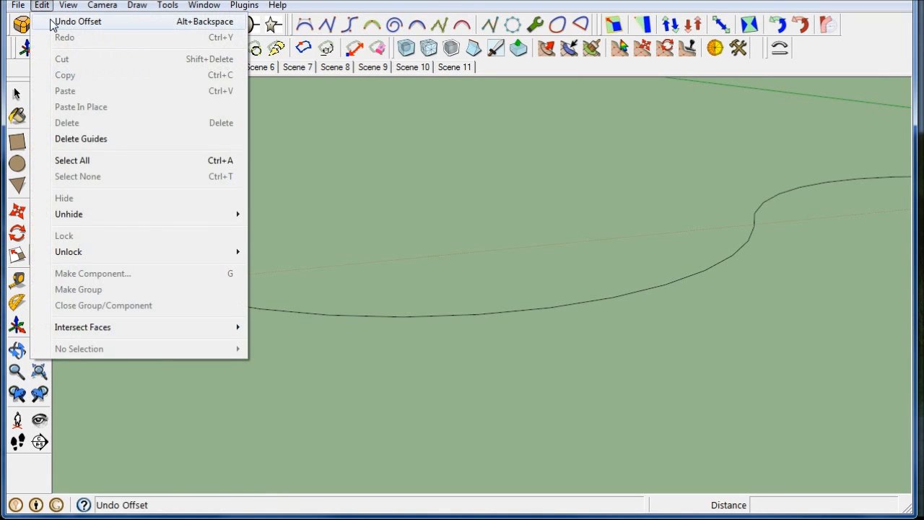
left_click(77, 21)
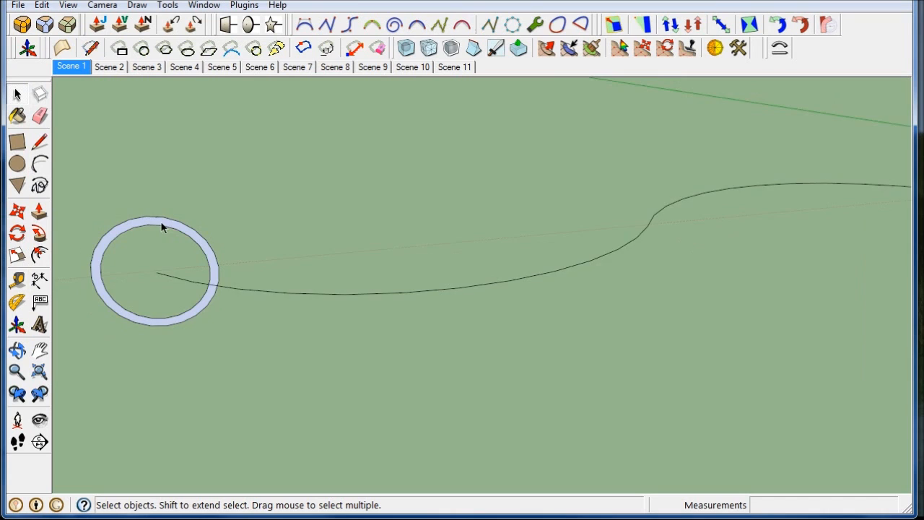
Follow Me the ring profile along the selected S-curve, then orbit into the tube's open end
left_click(346, 292)
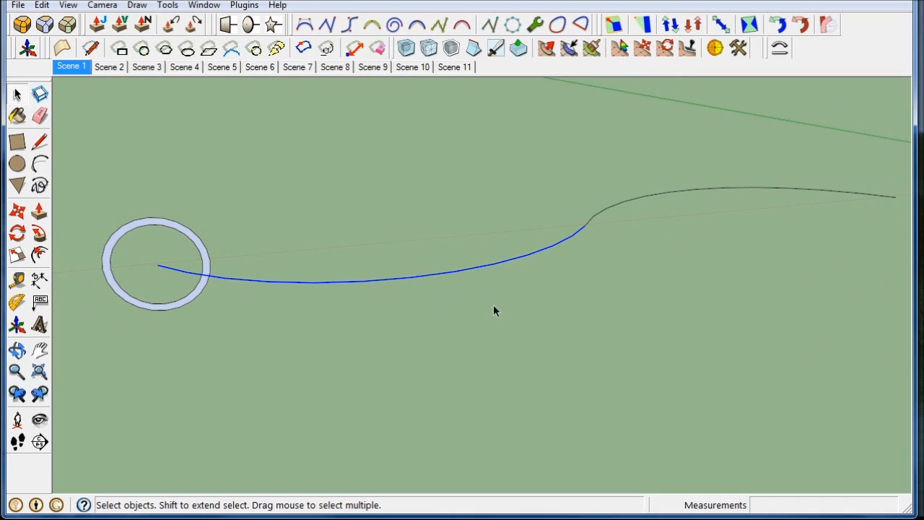
mouse_move(632, 205)
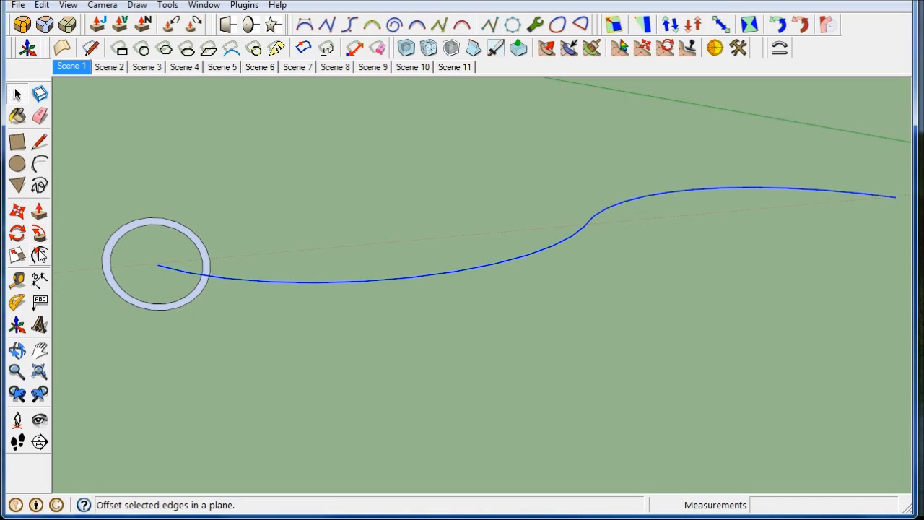
left_click(40, 257)
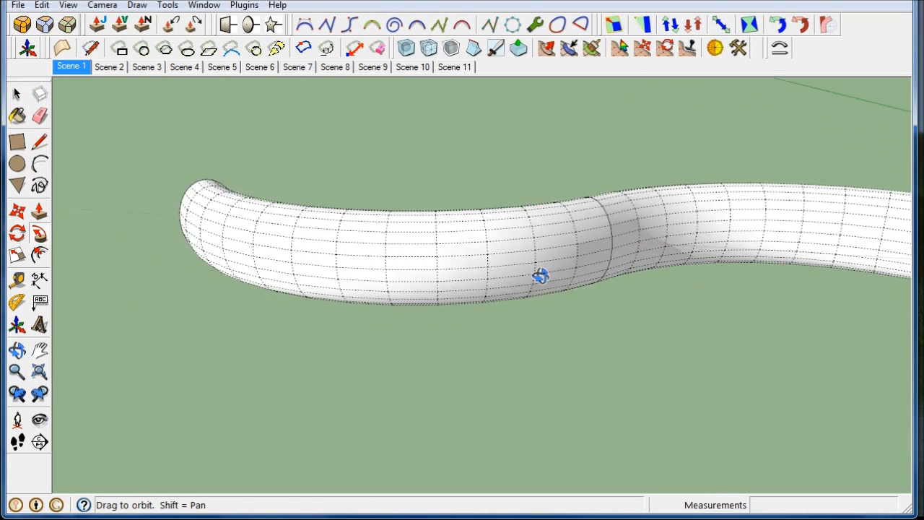
left_click_drag(541, 276, 598, 327)
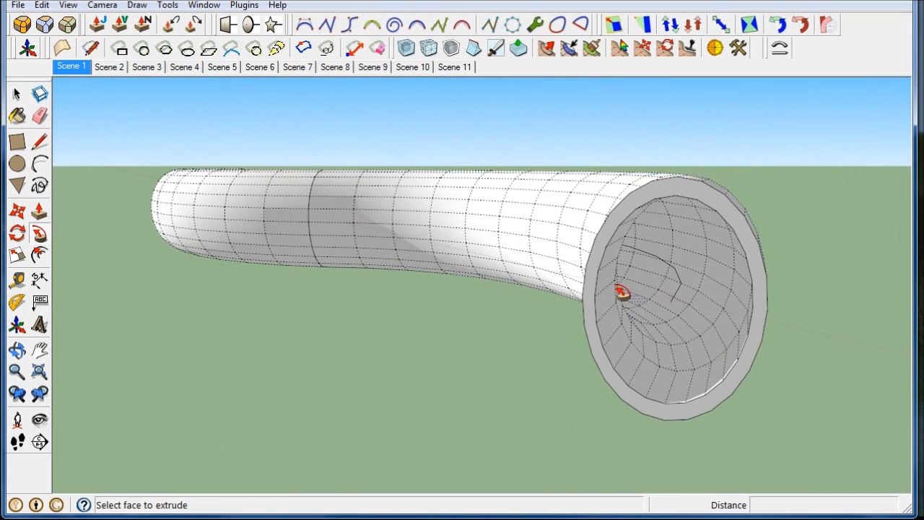
left_click_drag(621, 292, 394, 288)
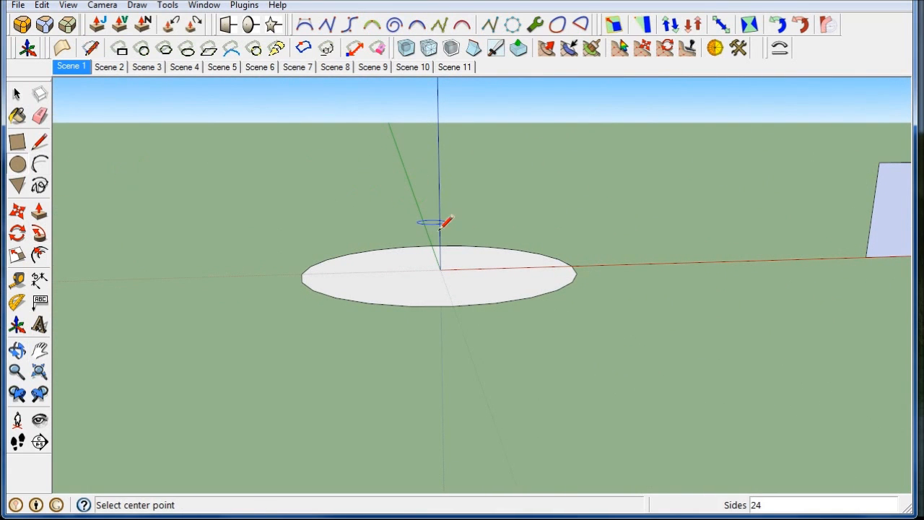
mouse_move(477, 145)
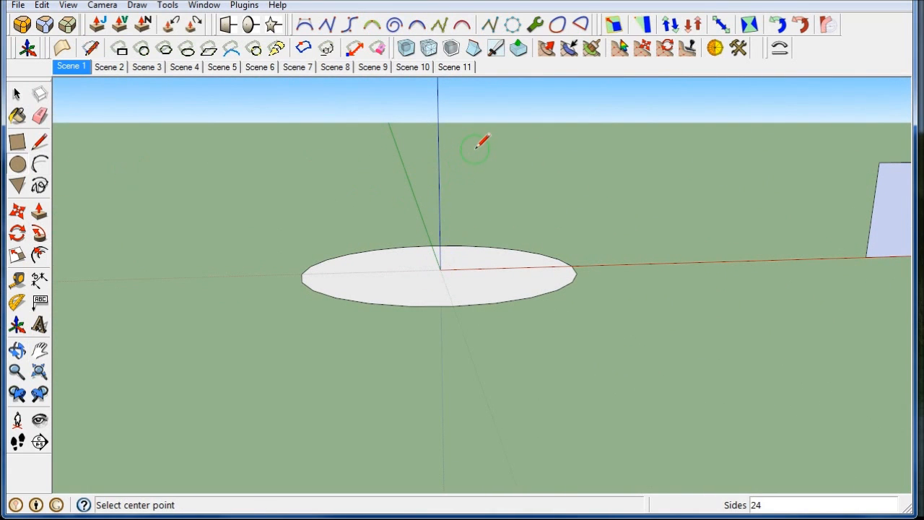
mouse_move(466, 235)
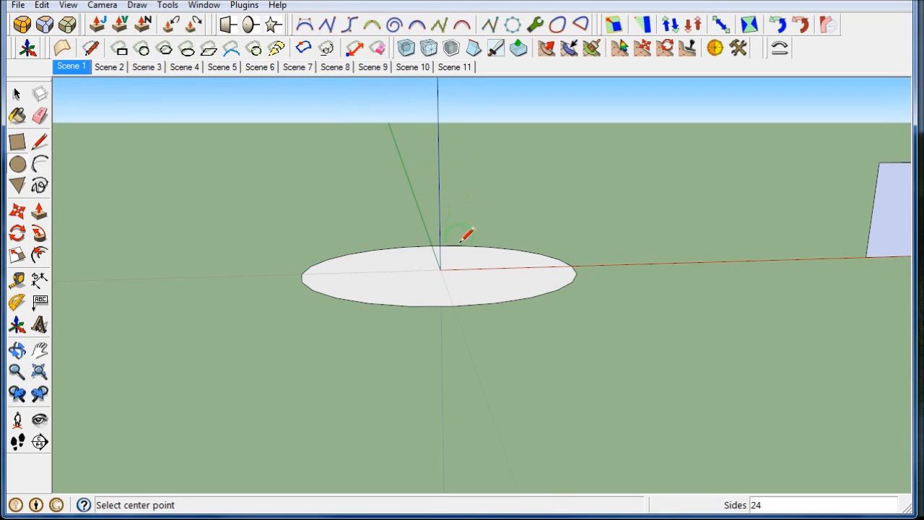
Sweep an upright circle around the ground circle into a sphere and hide its edge lines
left_click(439, 269)
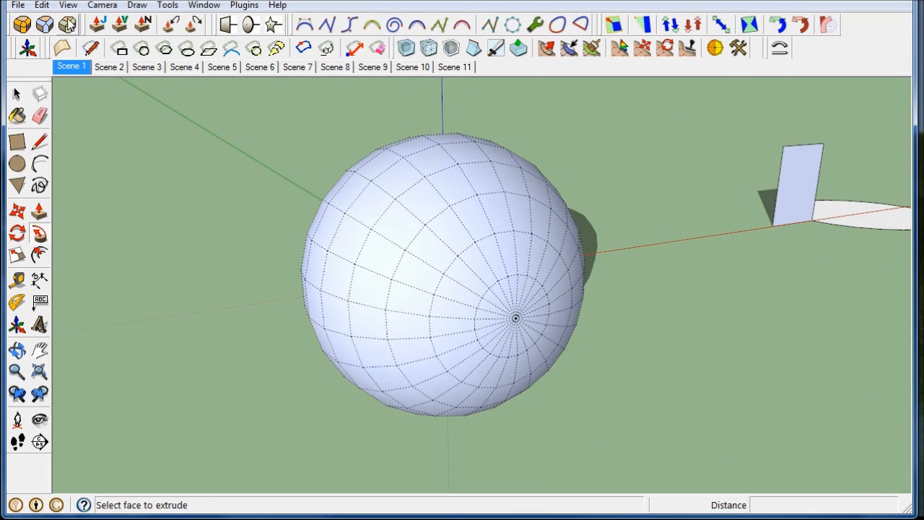
left_click(67, 5)
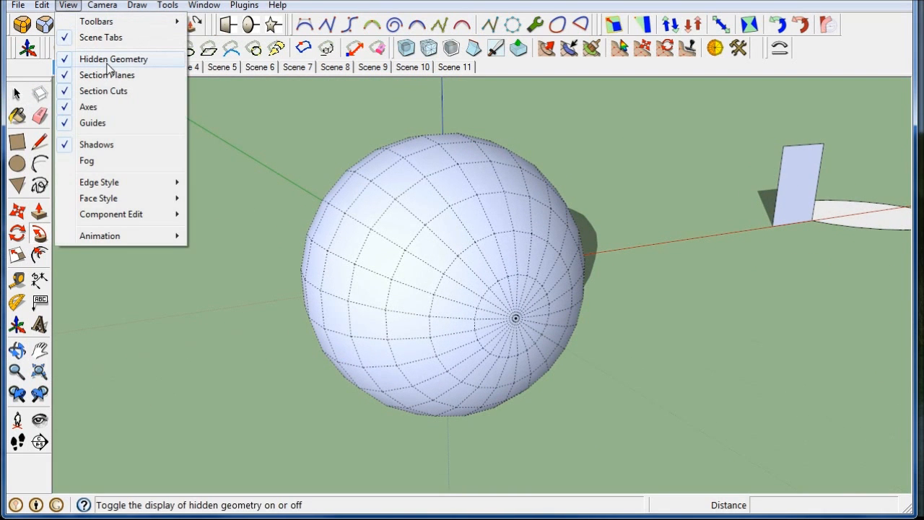
left_click(113, 59)
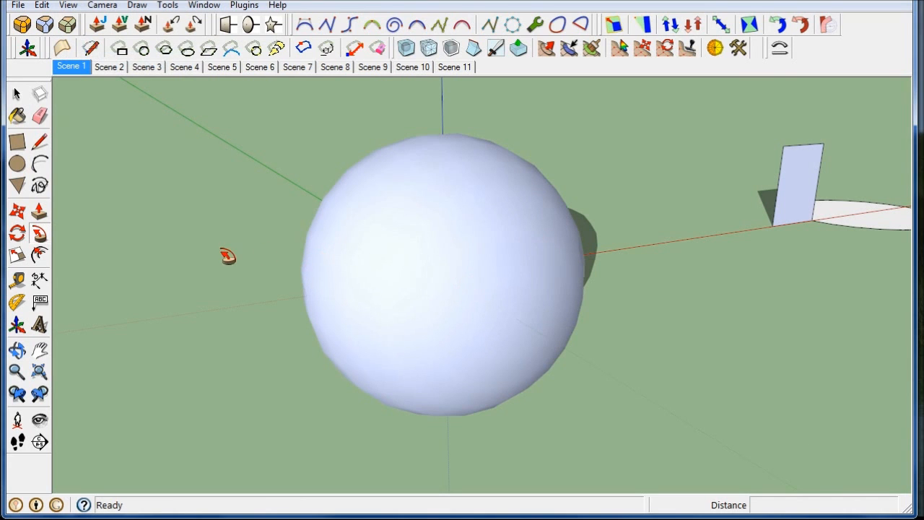
mouse_move(91, 48)
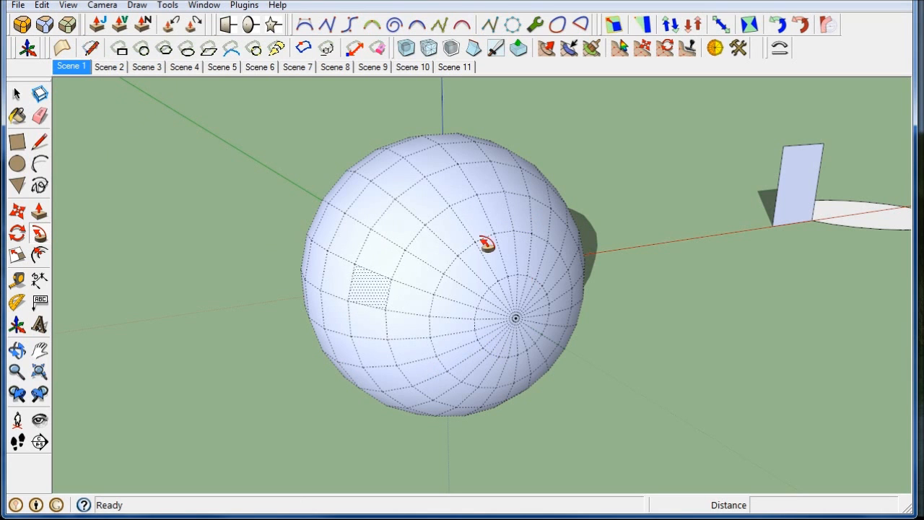
In Scene 2, sweep the upright rectangle around the flat circle, undoing and redoing the sweep
left_click(109, 67)
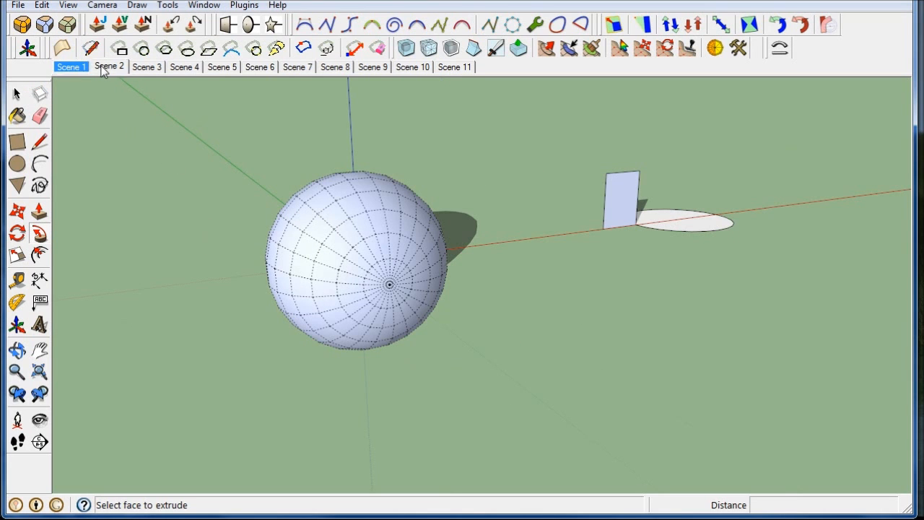
left_click(109, 67)
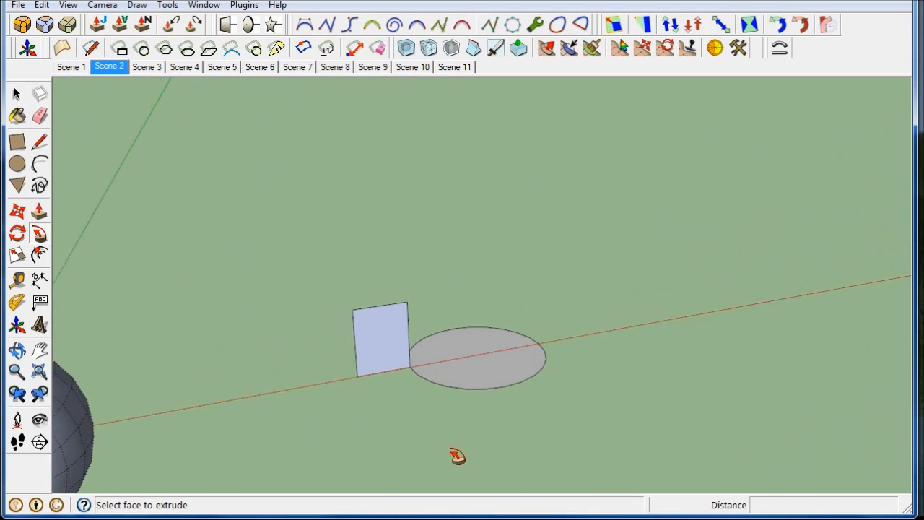
left_click_drag(457, 456, 97, 219)
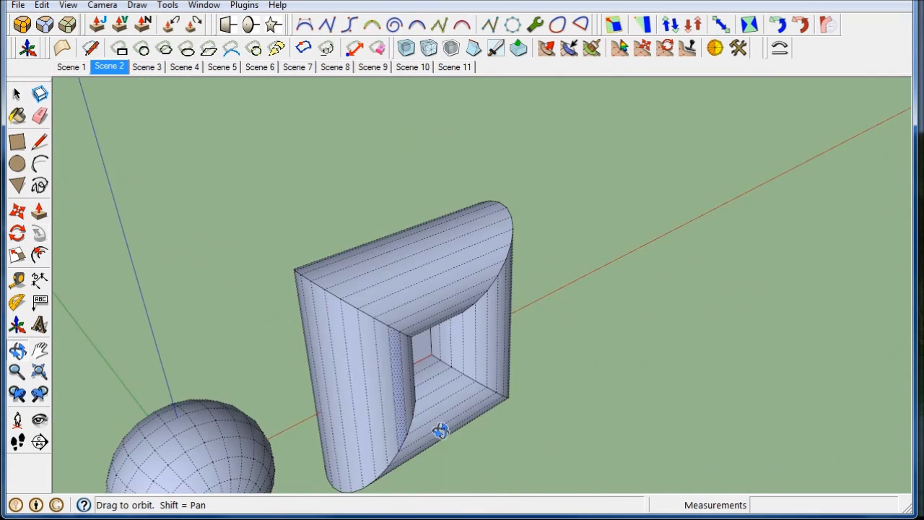
left_click(41, 5)
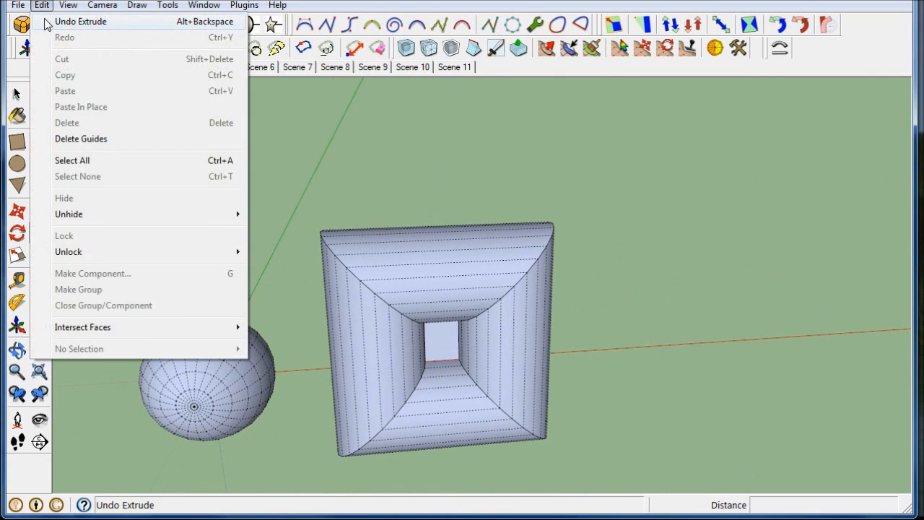
left_click(81, 21)
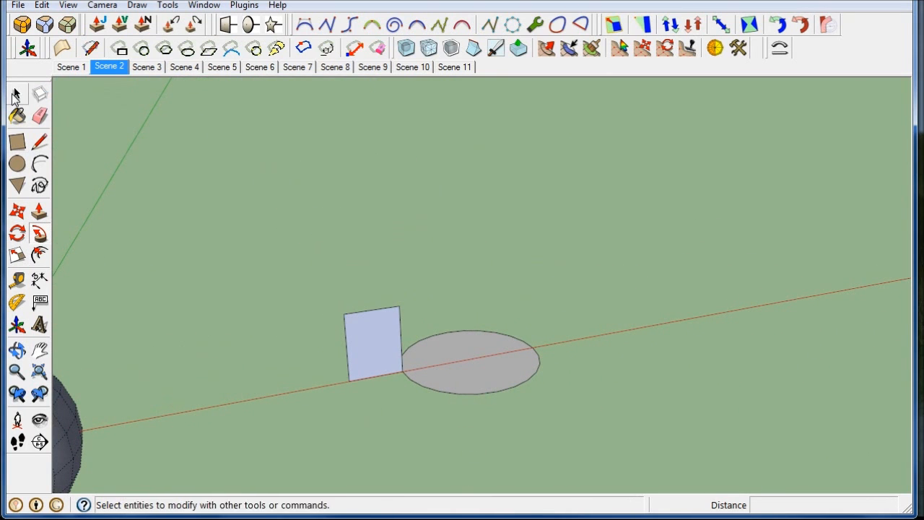
left_click(16, 94)
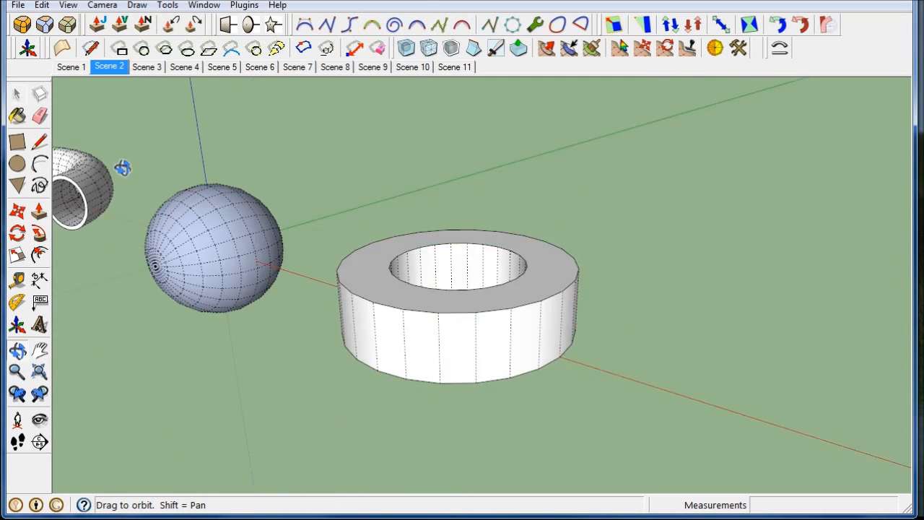
left_click(146, 67)
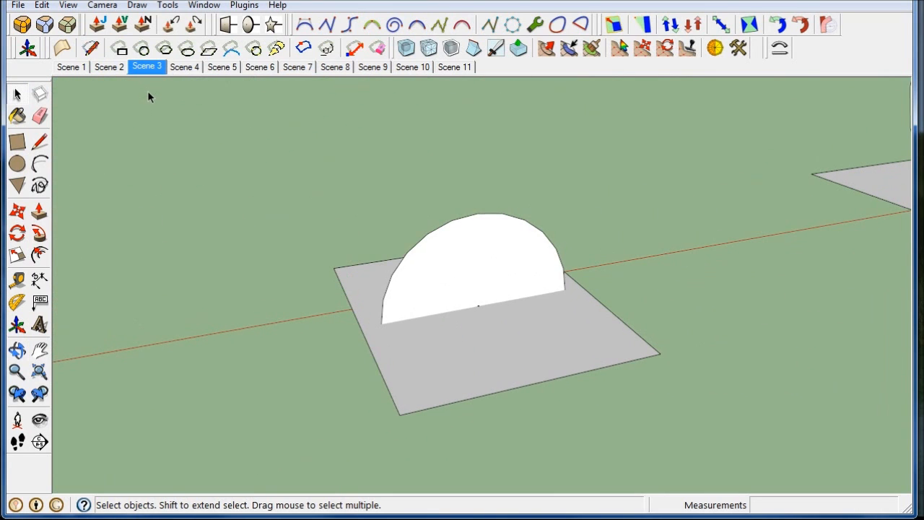
mouse_move(431, 260)
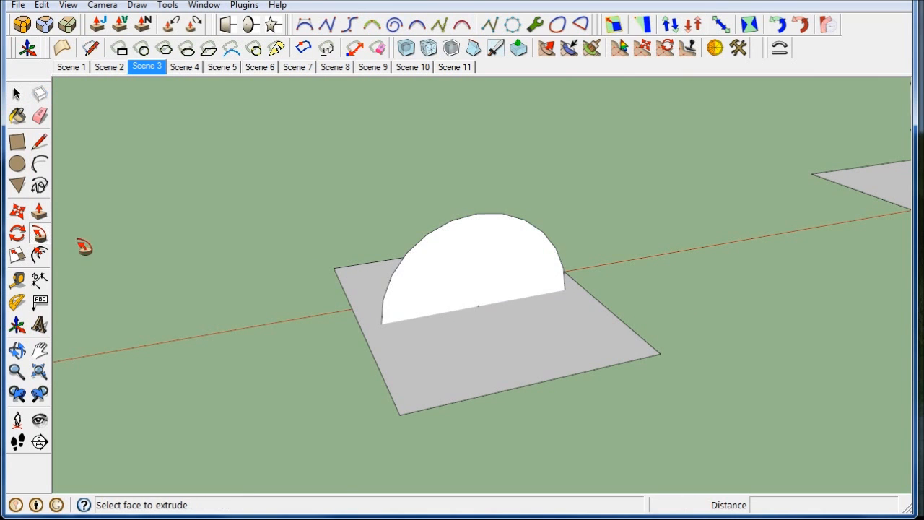
In Scene 3, sweep the half-disc face along the grey square's edge into a solid
left_click(462, 360)
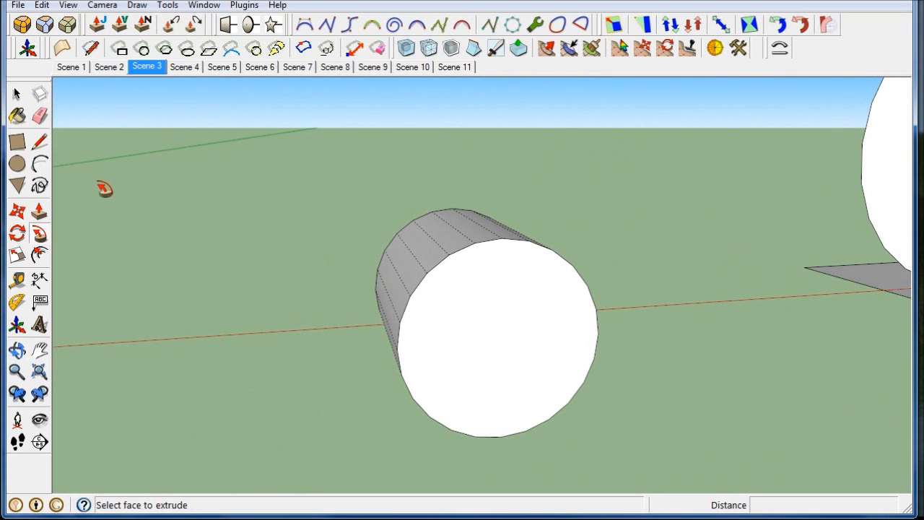
left_click(184, 66)
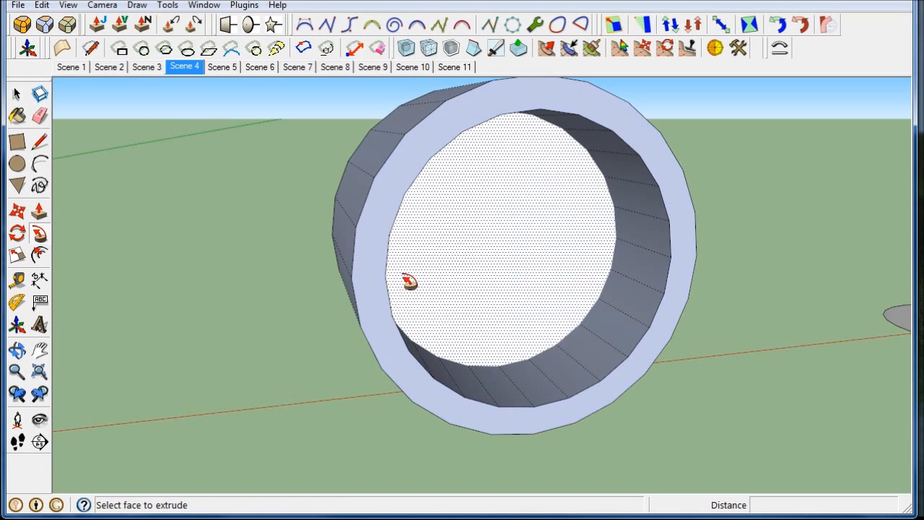
In Scene 4, delete the wheel's inner face and orbit to check the open ring
left_click(15, 94)
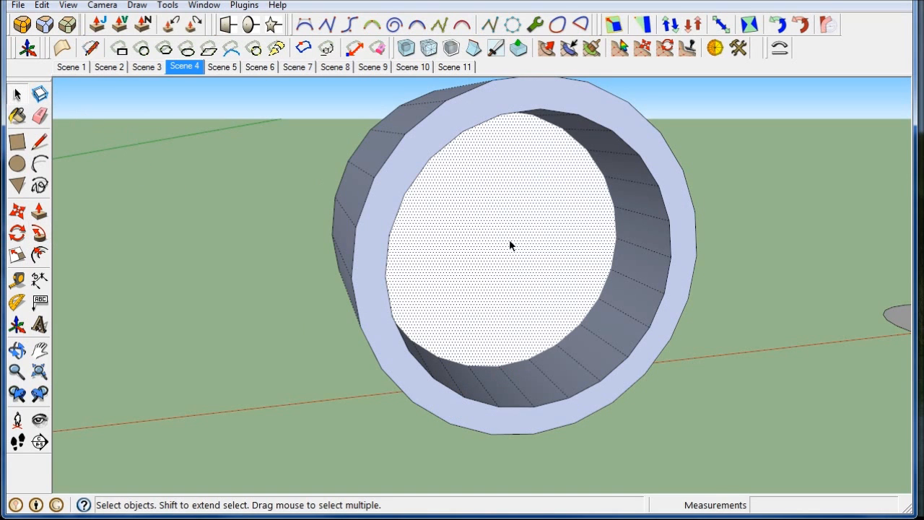
left_click_drag(509, 246, 401, 457)
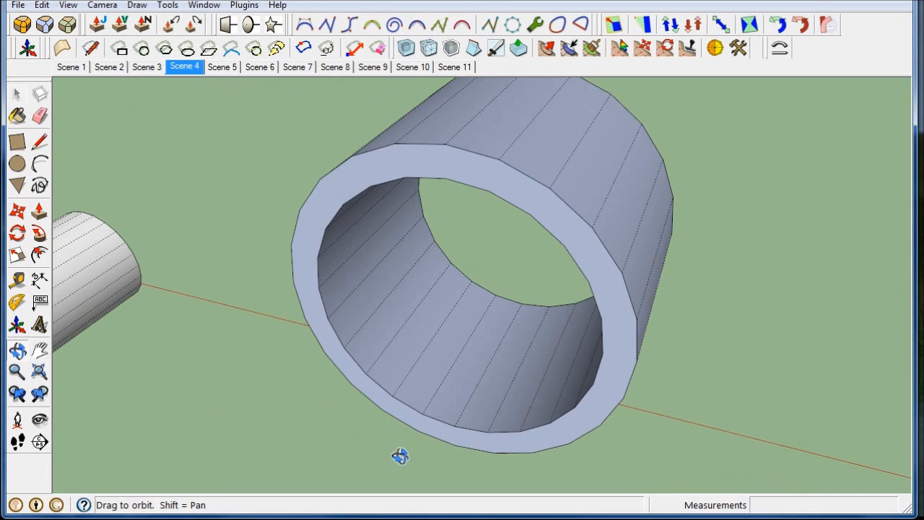
left_click_drag(400, 455, 379, 238)
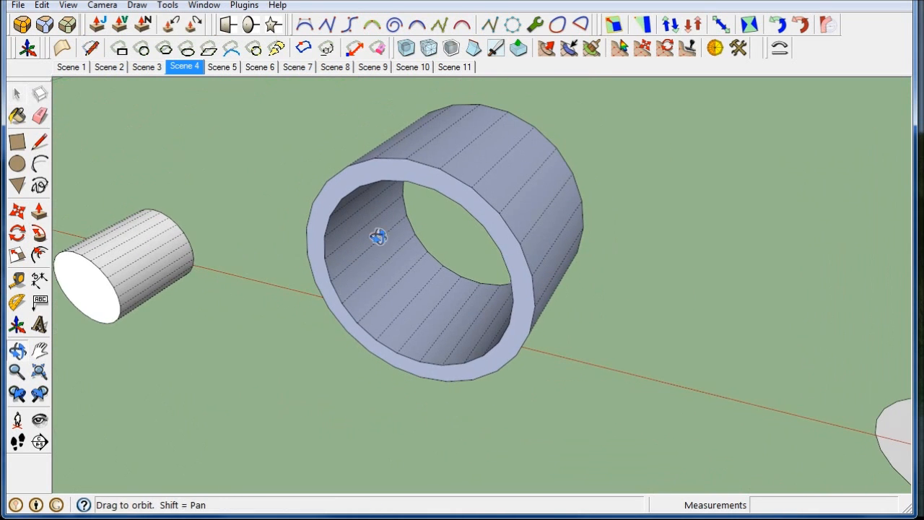
left_click(222, 66)
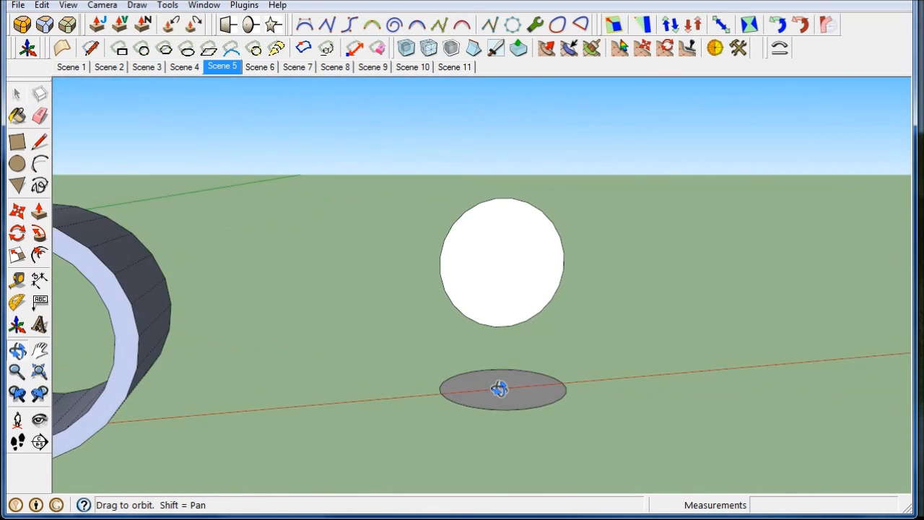
Orbit around the finished tire in Scene 5, then switch to Scene 6
left_click(17, 94)
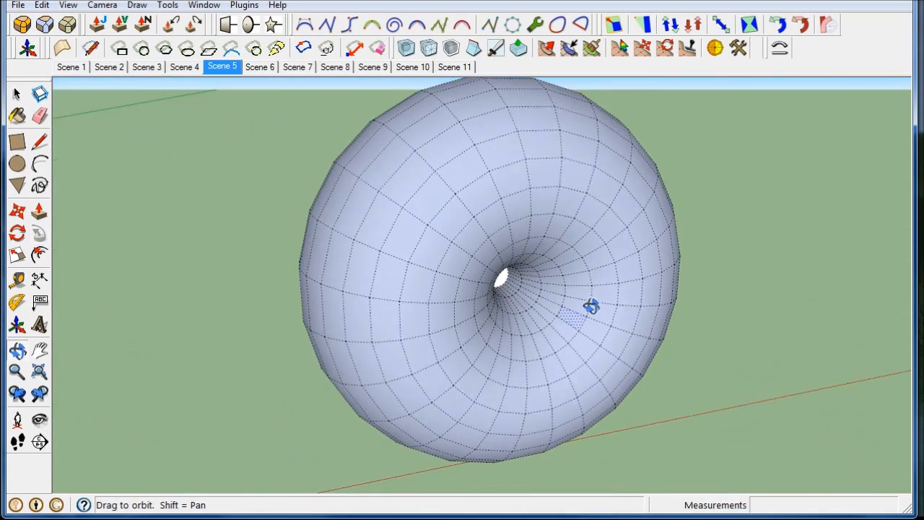
left_click_drag(591, 306, 732, 329)
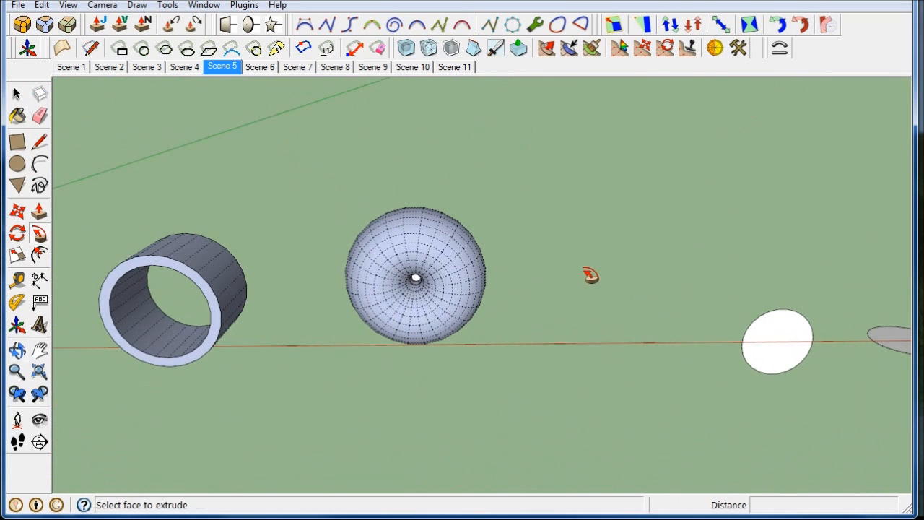
left_click(259, 67)
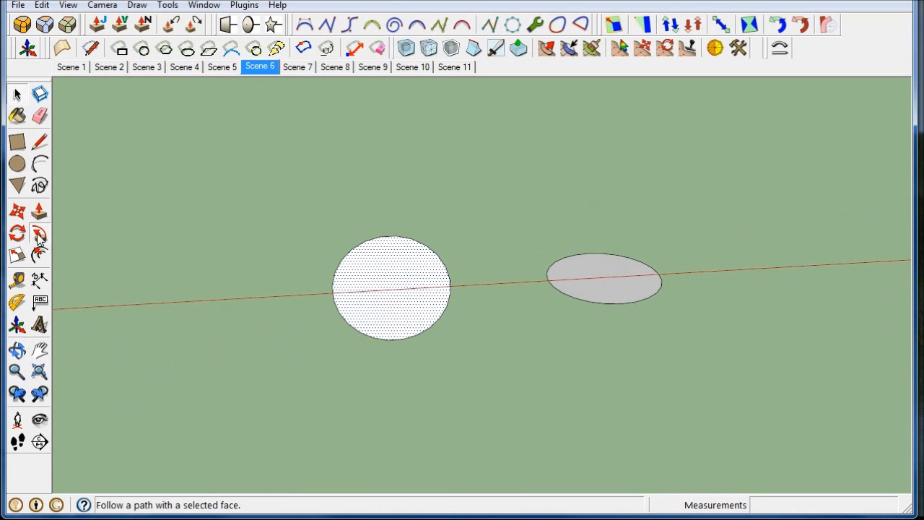
Follow Me the circle face around the ellipse edge to make the large torus
left_click(603, 278)
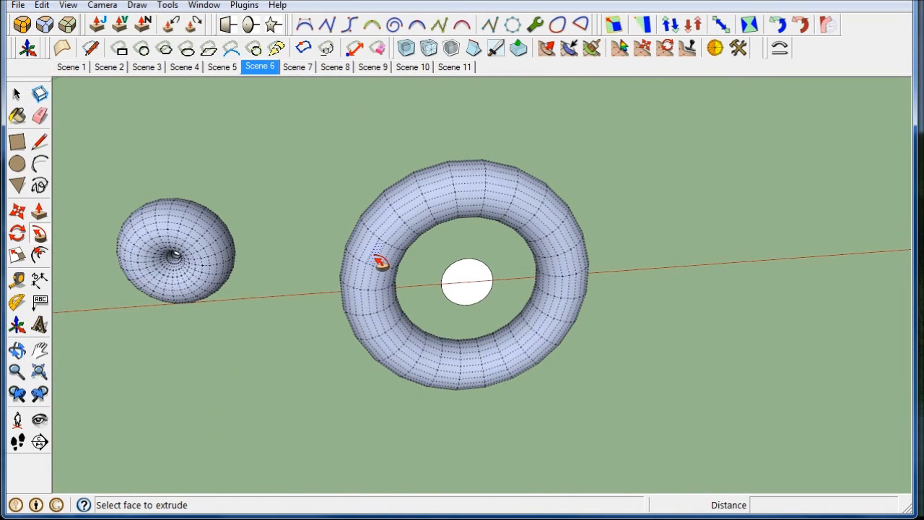
left_click(297, 66)
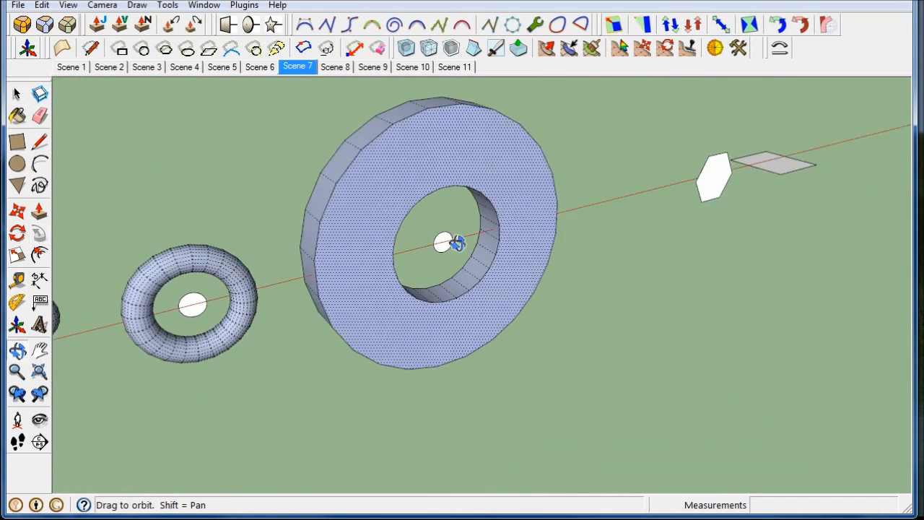
Orbit to inspect the big wheel in Scene 7, then switch to Scene 8
left_click_drag(448, 246, 332, 181)
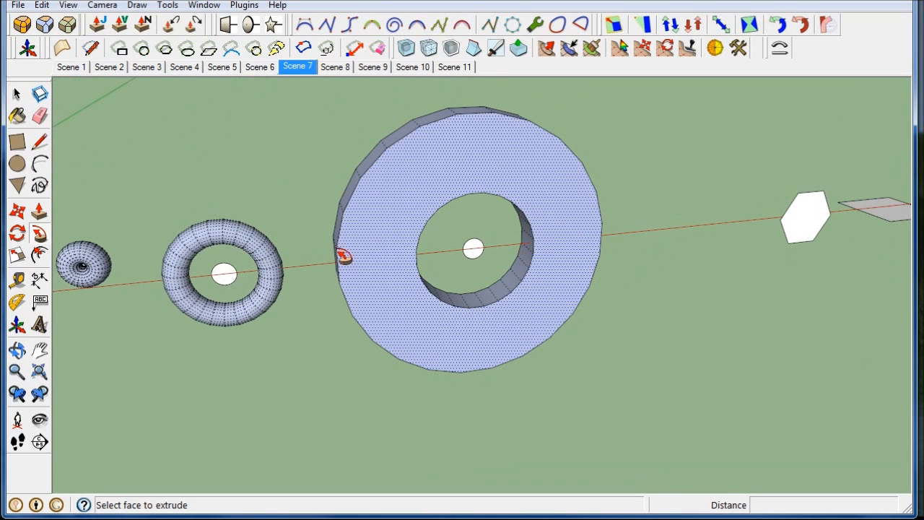
left_click(334, 66)
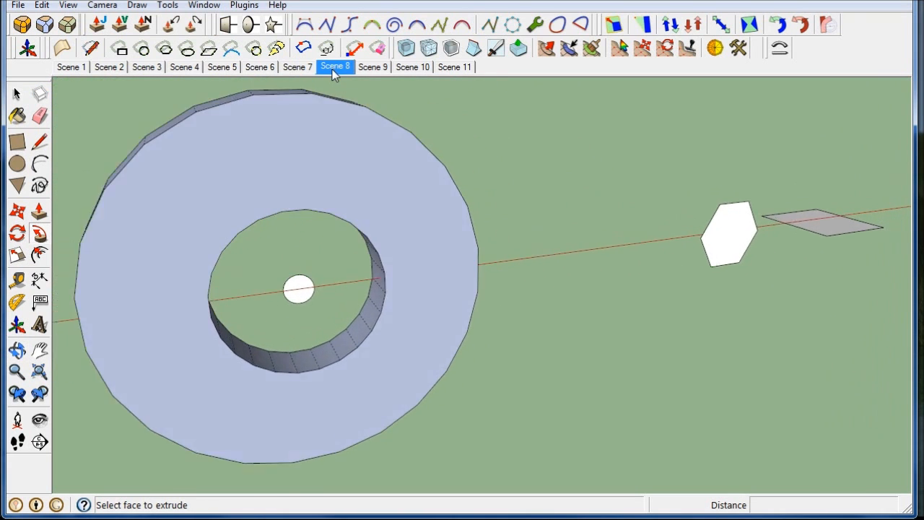
left_click(334, 67)
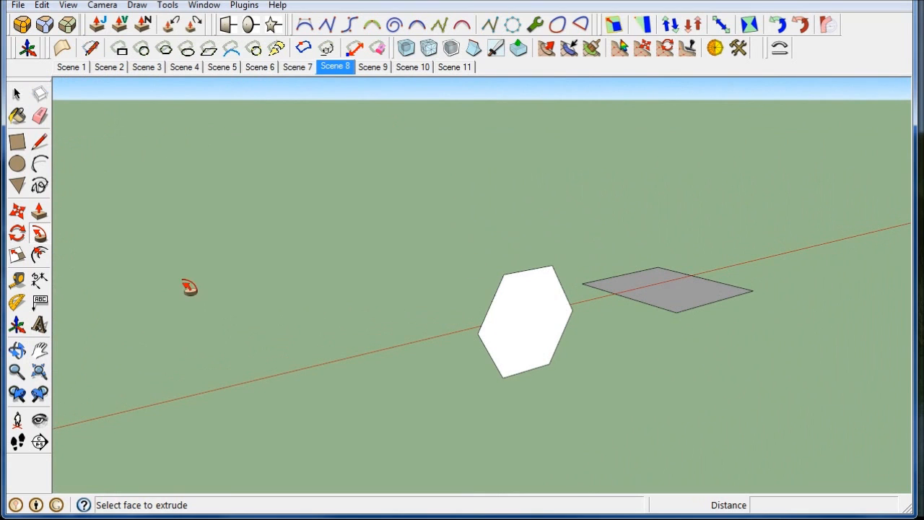
Undo the accidental polygon and sweep the hexagon along the square path into a hex nut
left_click(17, 185)
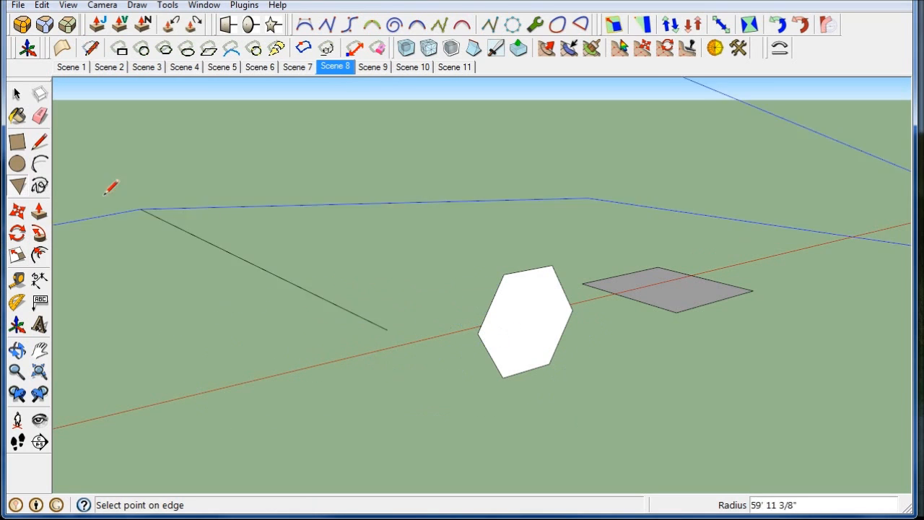
left_click(18, 185)
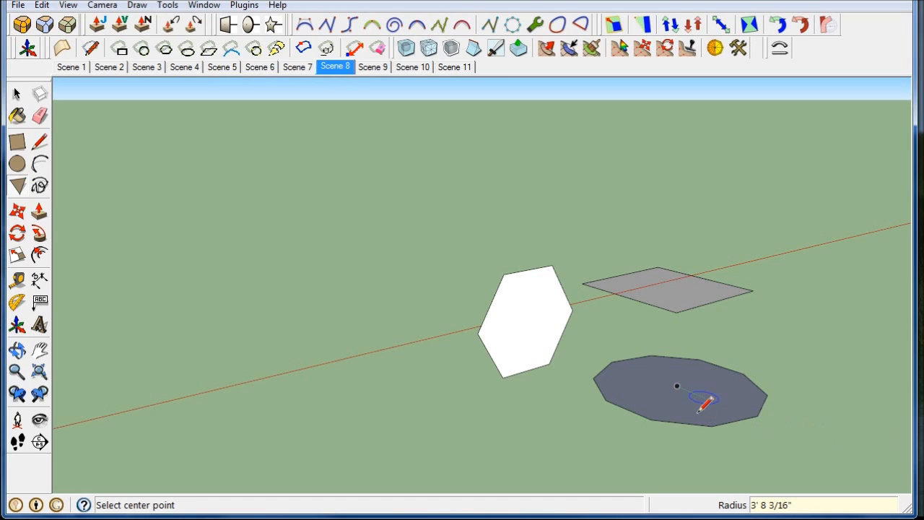
left_click(41, 5)
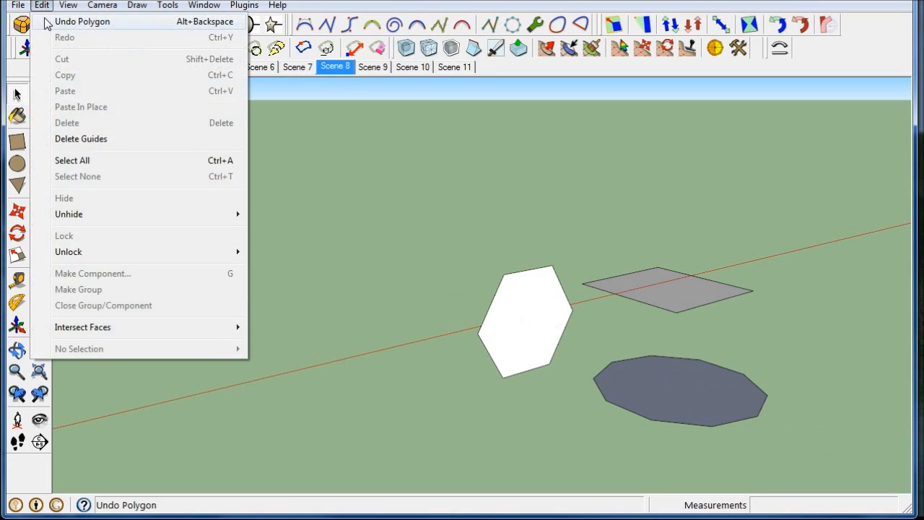
left_click(82, 21)
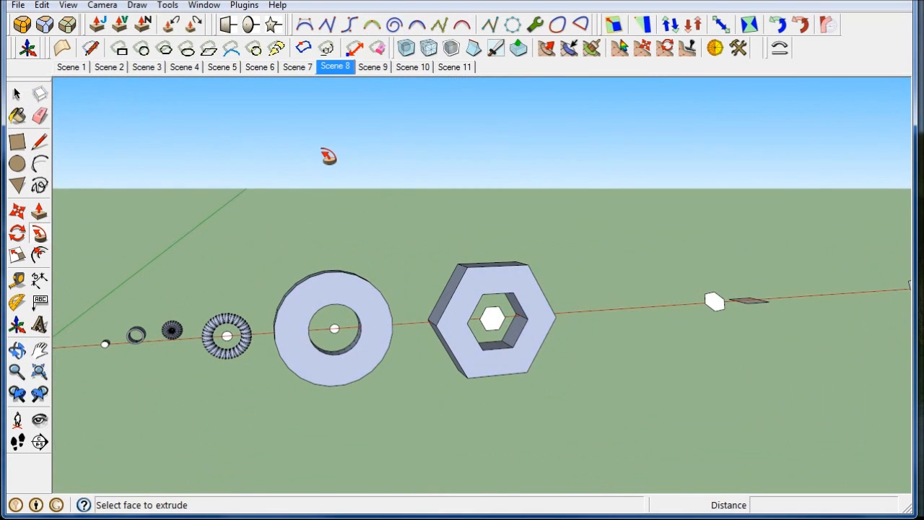
left_click(374, 66)
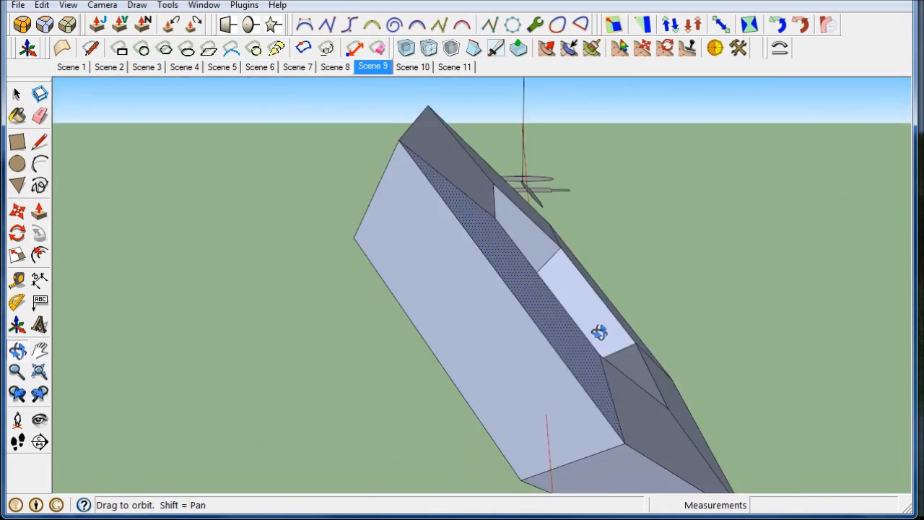
Orbit around the hexagonal nut in Scene 9, then bring up Scene 10
left_click_drag(599, 332, 307, 278)
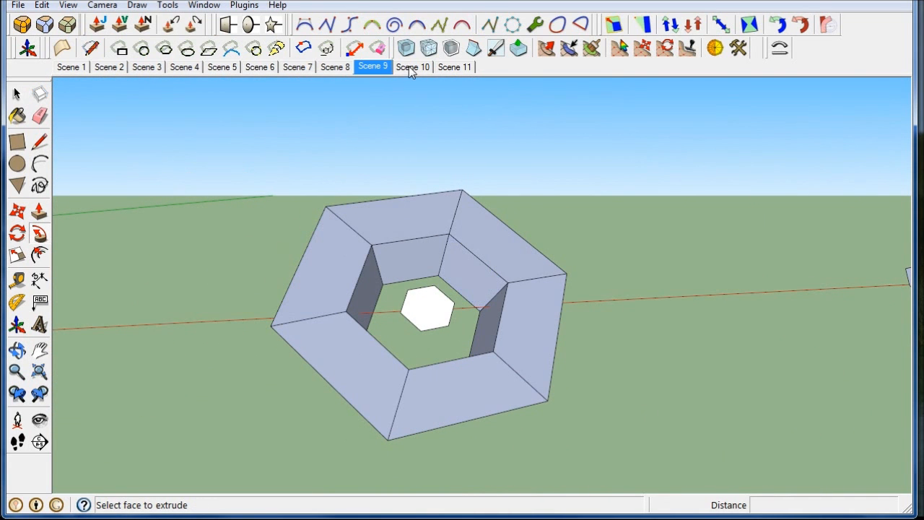
left_click(413, 67)
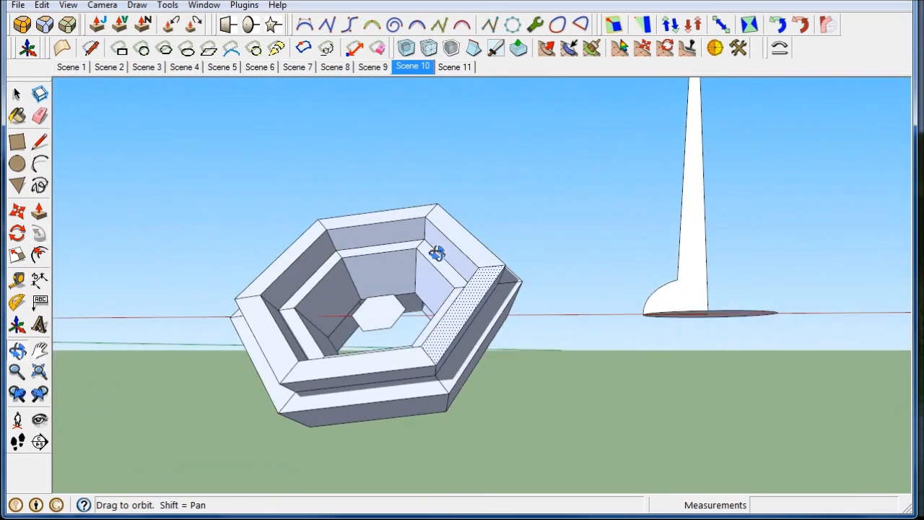
Orbit the stepped flower box, viewing it from below, then go to Scene 11
left_click_drag(438, 253, 336, 188)
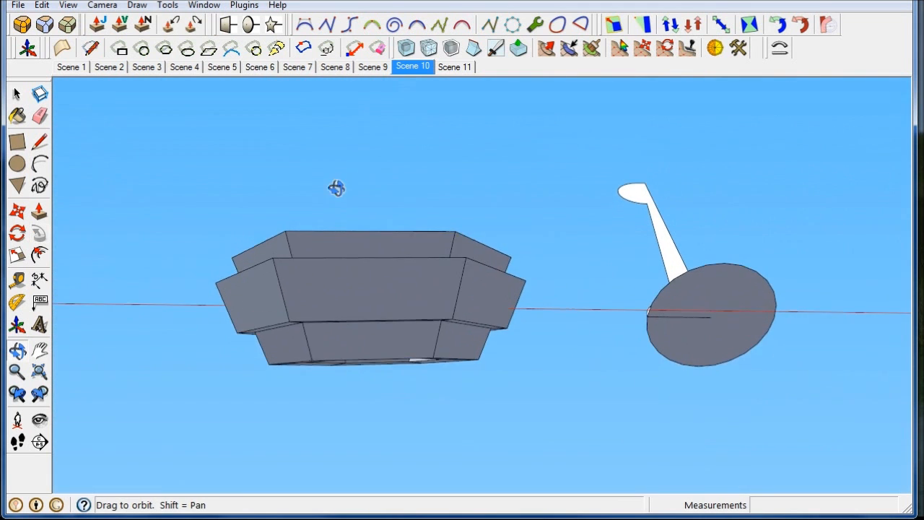
left_click_drag(336, 188, 447, 379)
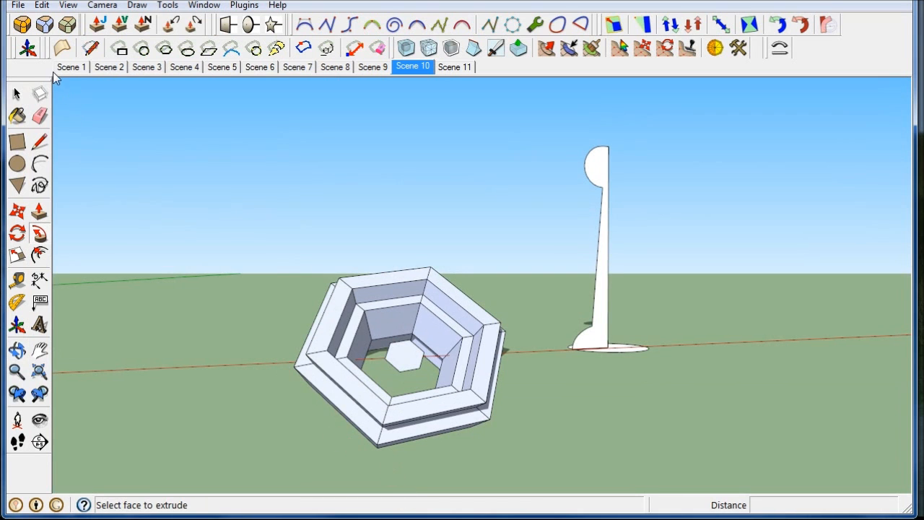
left_click(455, 66)
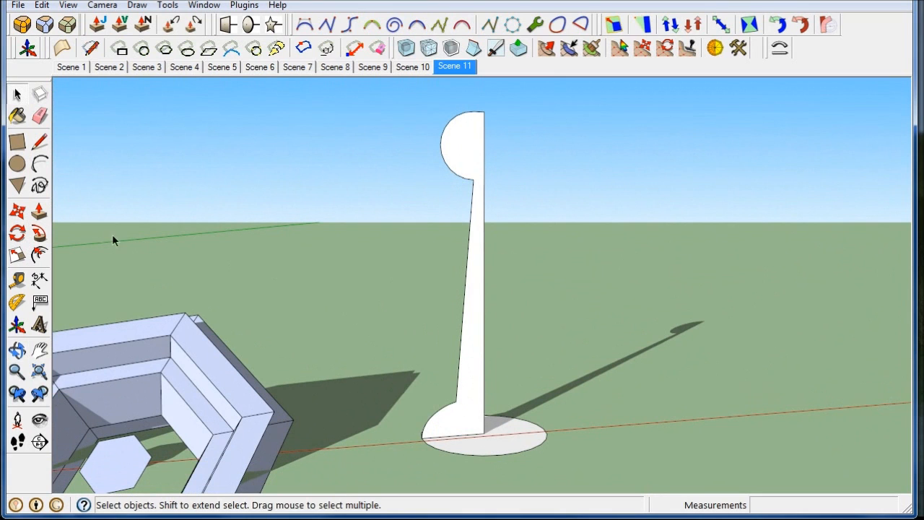
Undo the botched extrusion via Edit > Undo so the game-piece profile stands flat again
left_click(469, 289)
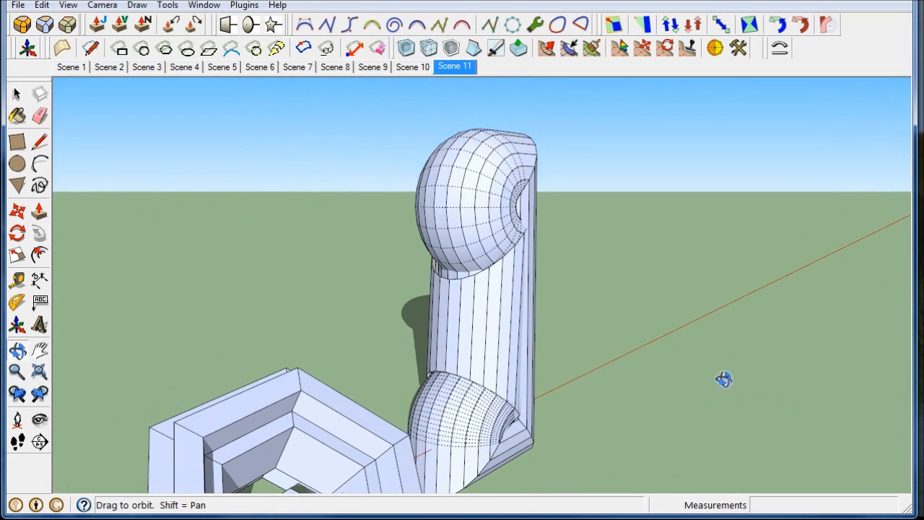
left_click(41, 5)
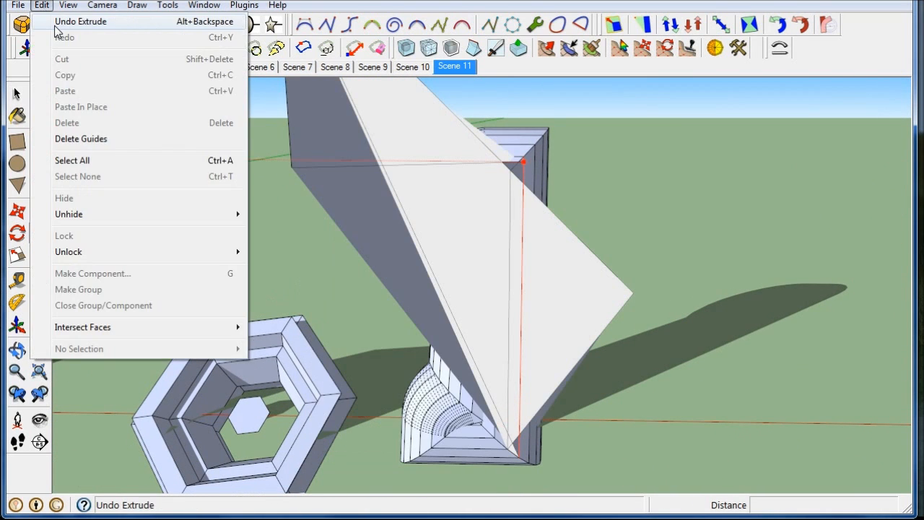
left_click(81, 21)
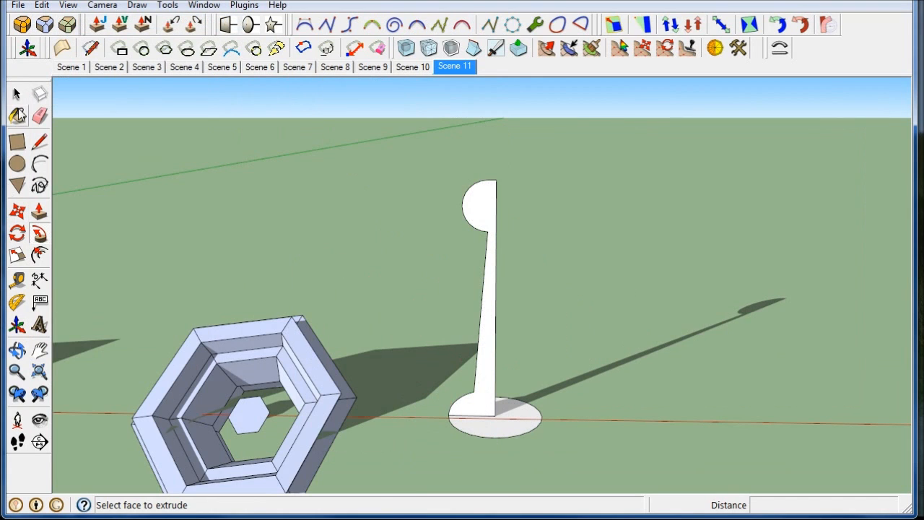
left_click(16, 93)
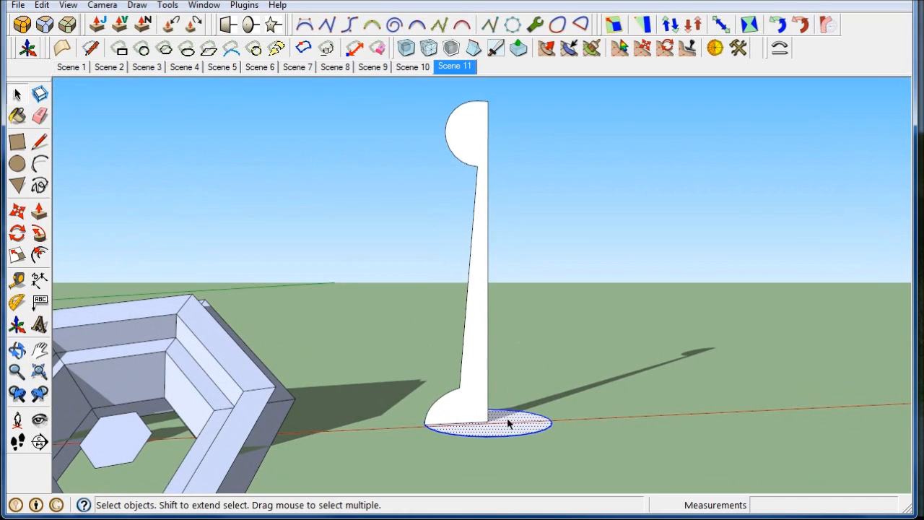
Follow Me the profile around the base circle, turn off Hidden Geometry, and orbit the piece
left_click(90, 306)
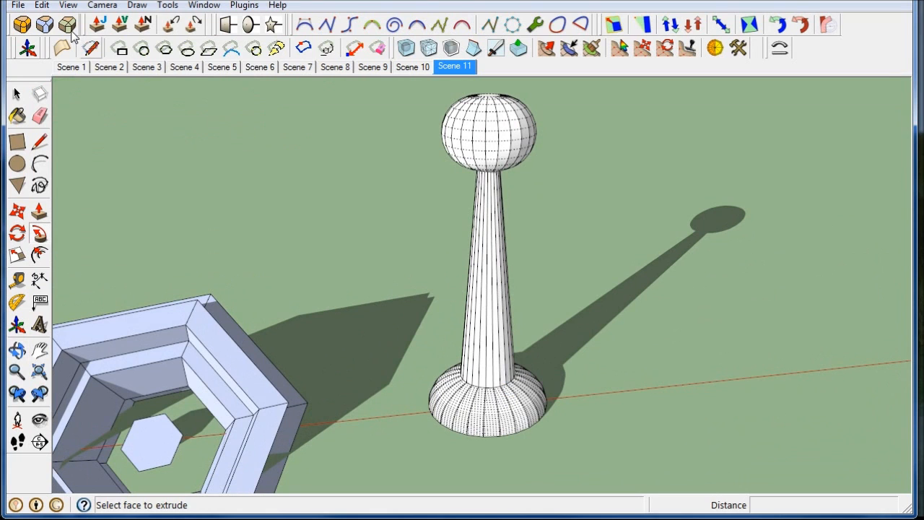
left_click(42, 5)
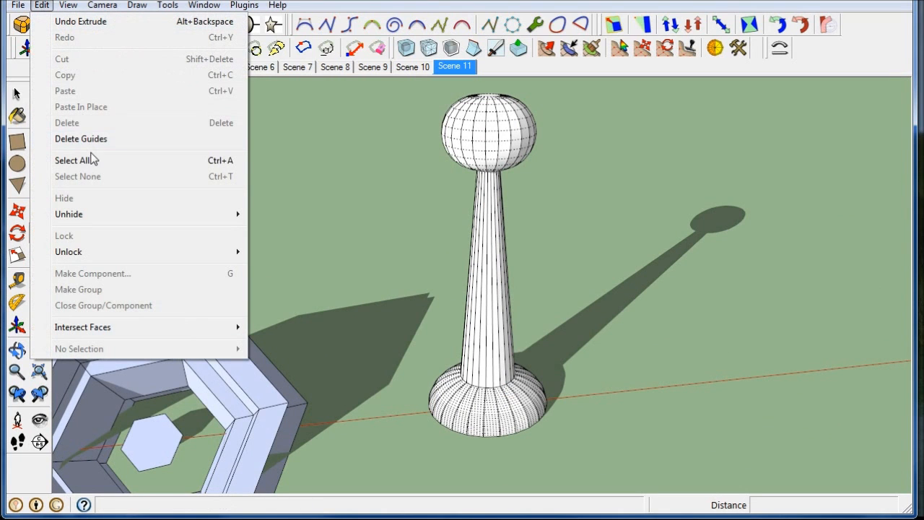
left_click(68, 5)
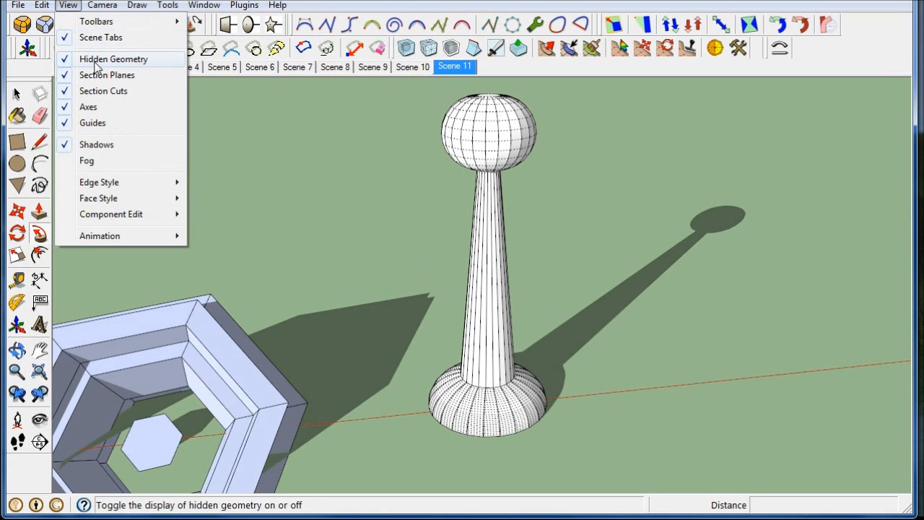
left_click(113, 59)
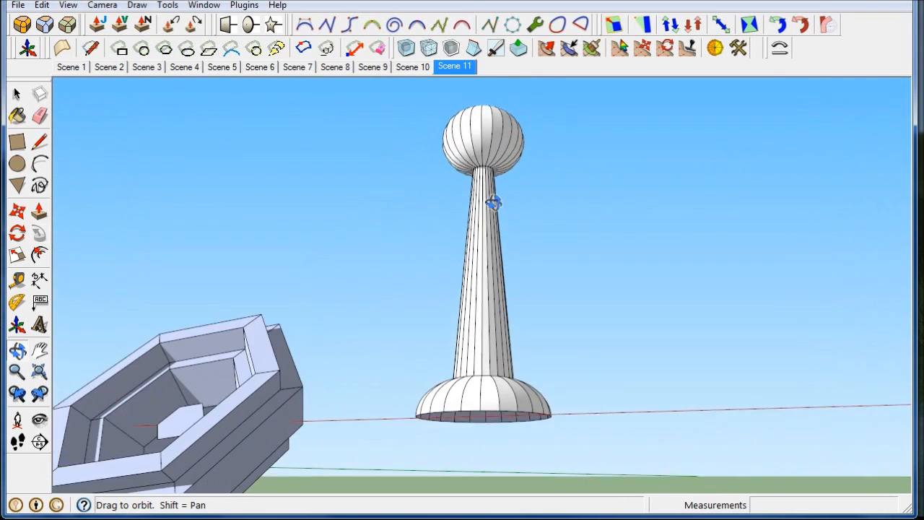
left_click_drag(495, 203, 596, 464)
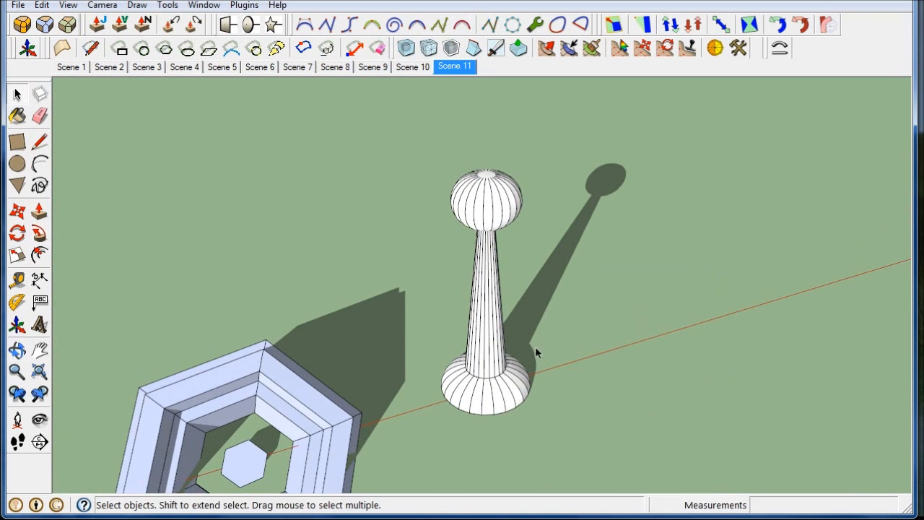
mouse_move(587, 446)
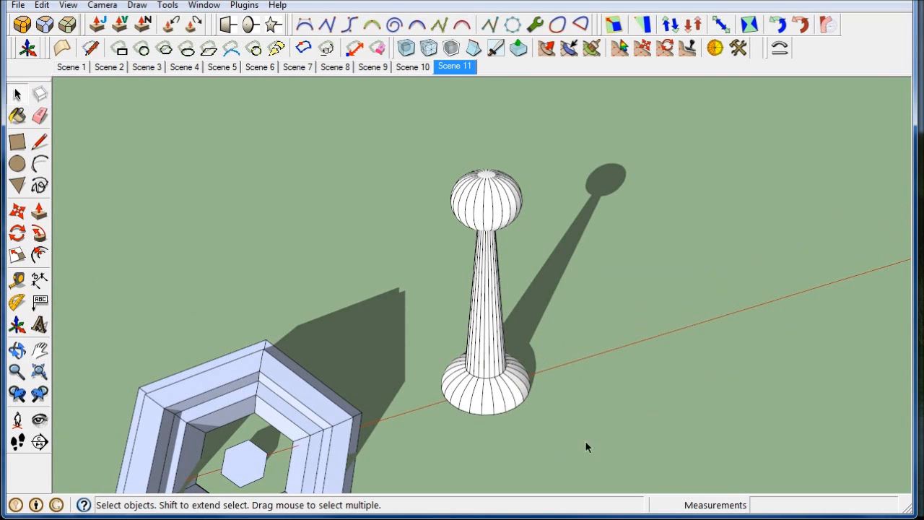
left_click_drag(586, 447, 625, 392)
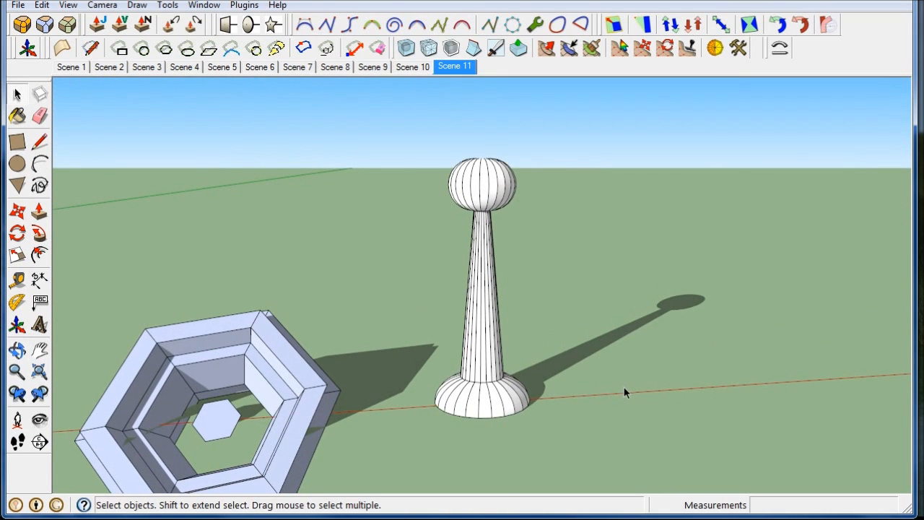
mouse_move(547, 330)
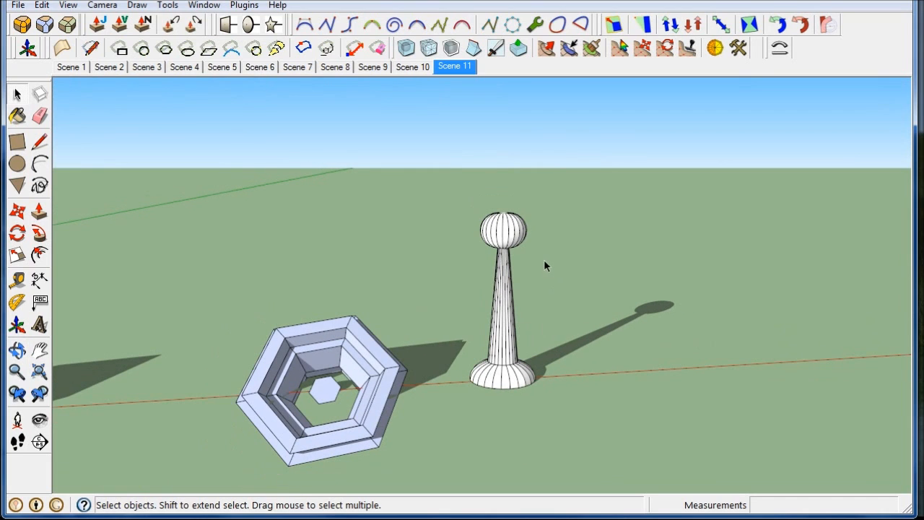
mouse_move(524, 205)
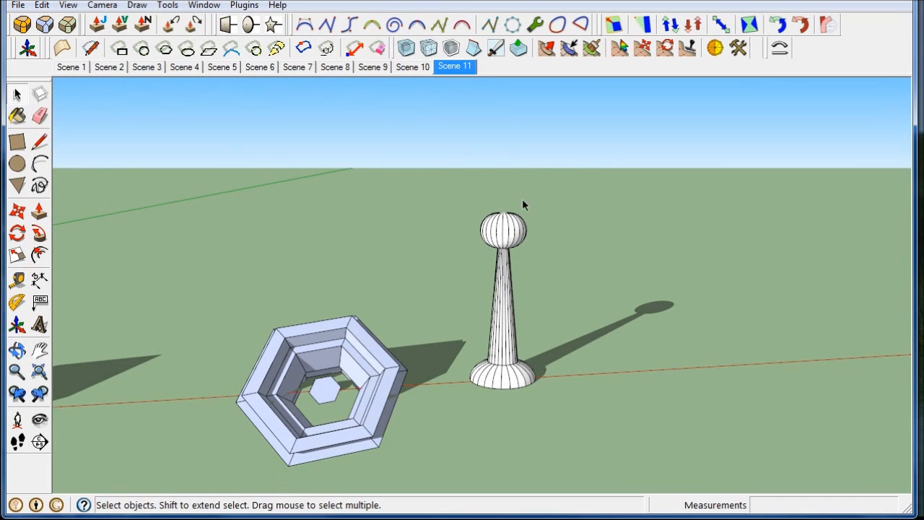